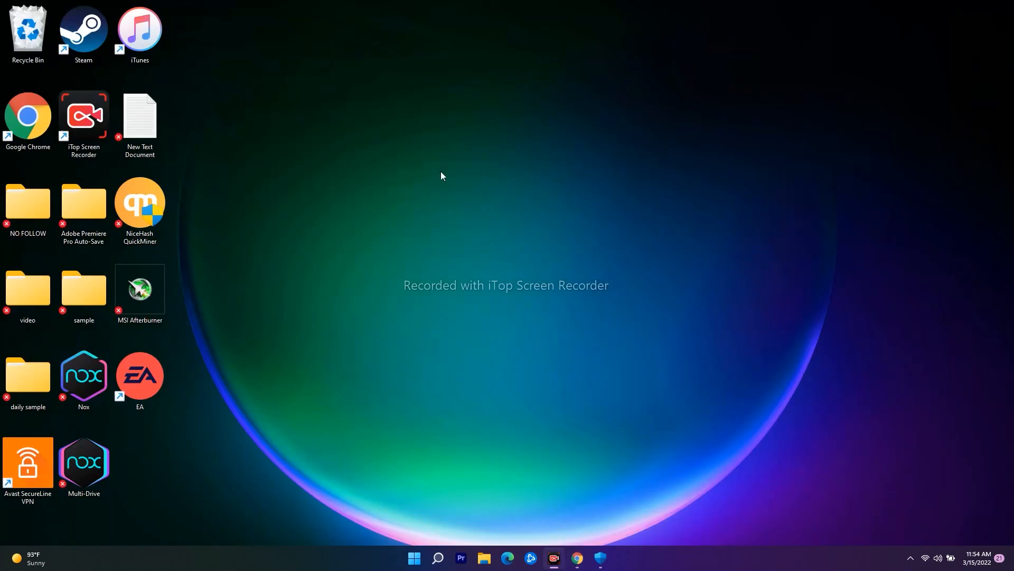
mouse_move(445, 167)
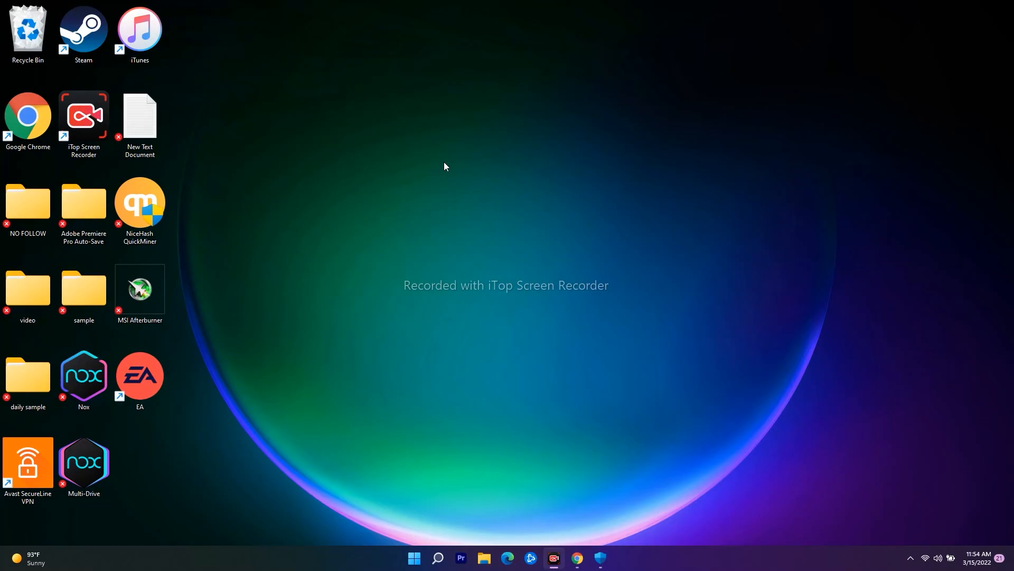
mouse_move(416, 532)
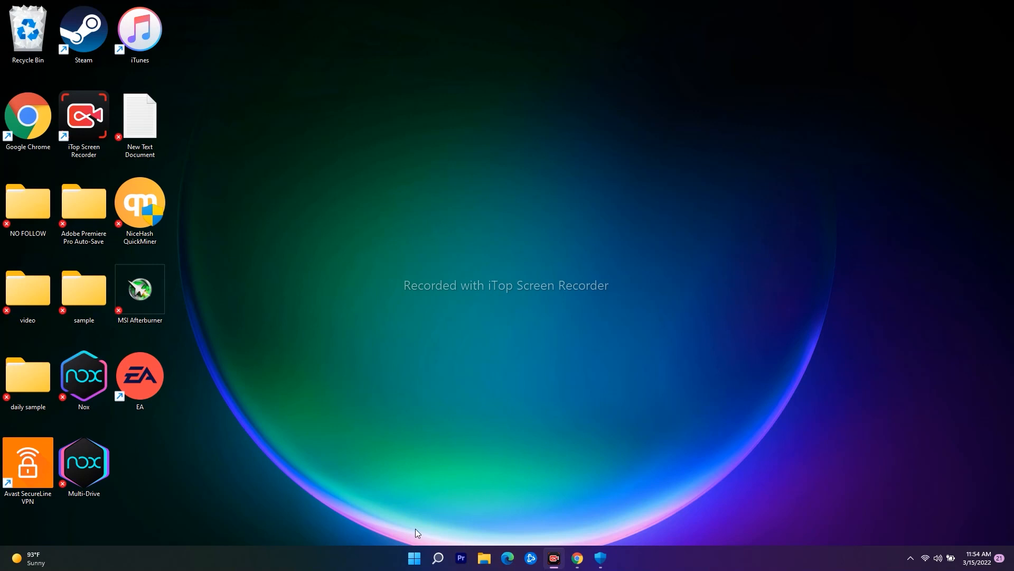
mouse_move(492, 245)
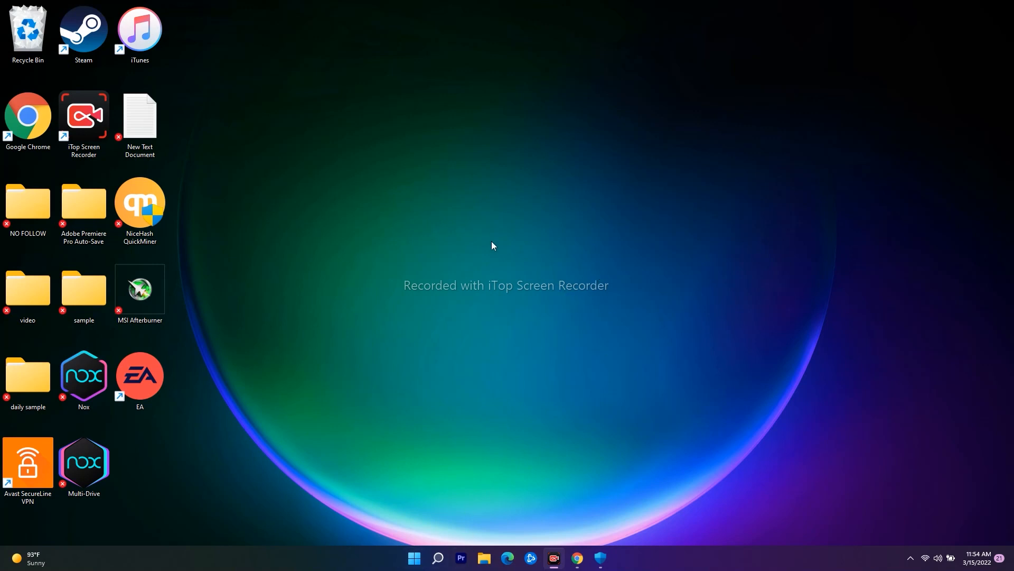
mouse_move(687, 292)
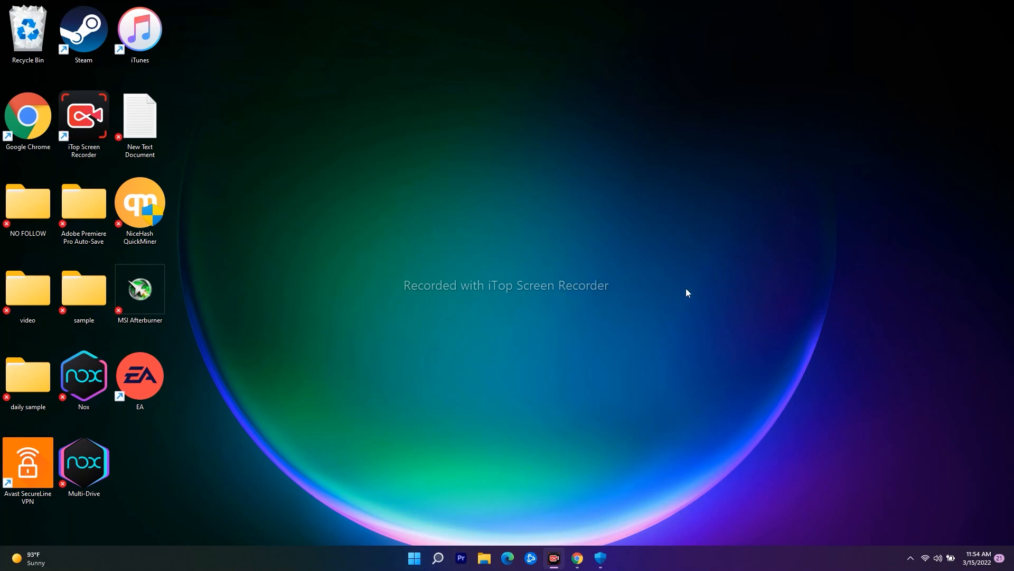
mouse_move(432, 505)
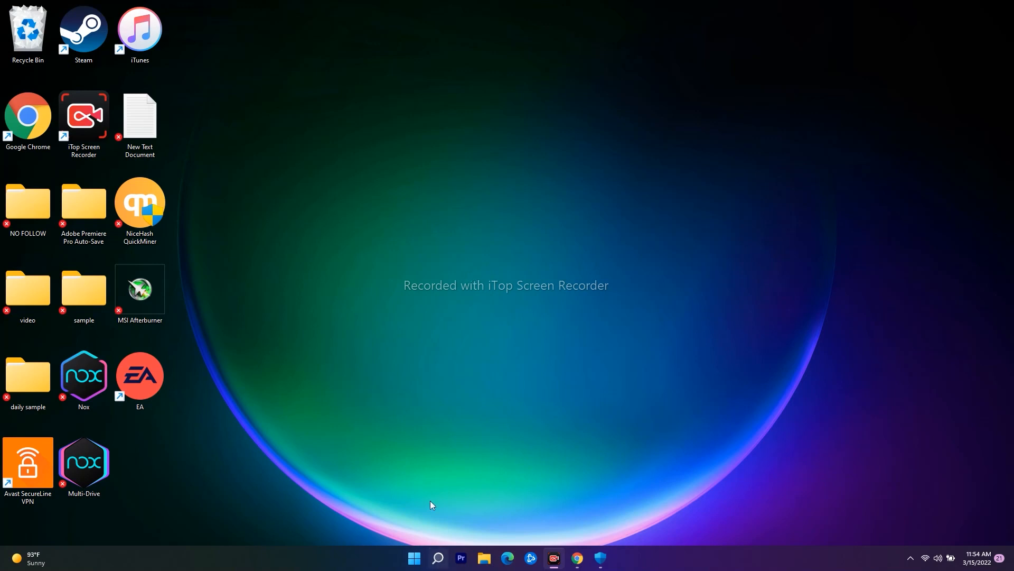
Step: Open Task Manager, then Device Manager, from the Start button's quick-access menu
right_click(413, 558)
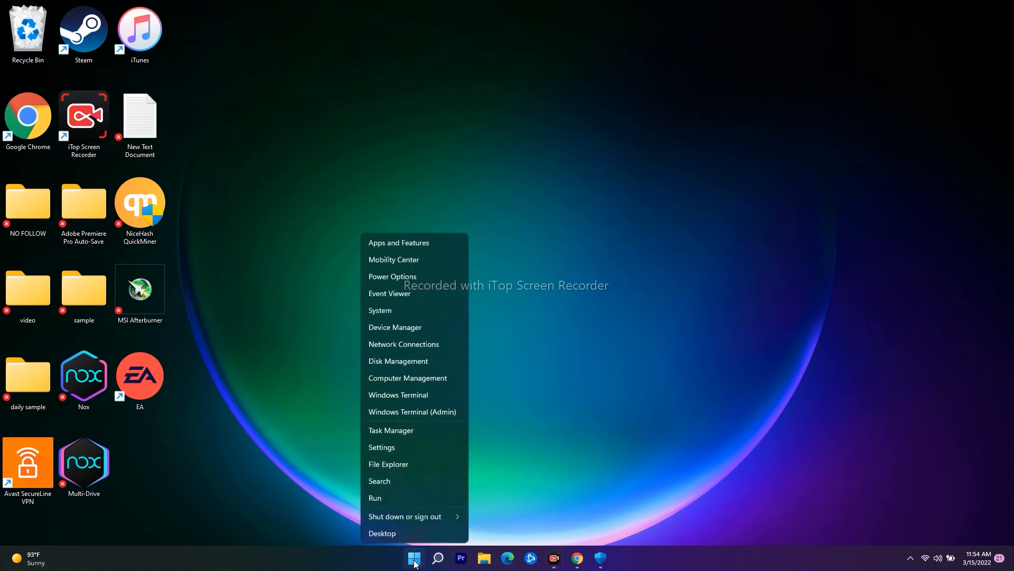
click(390, 430)
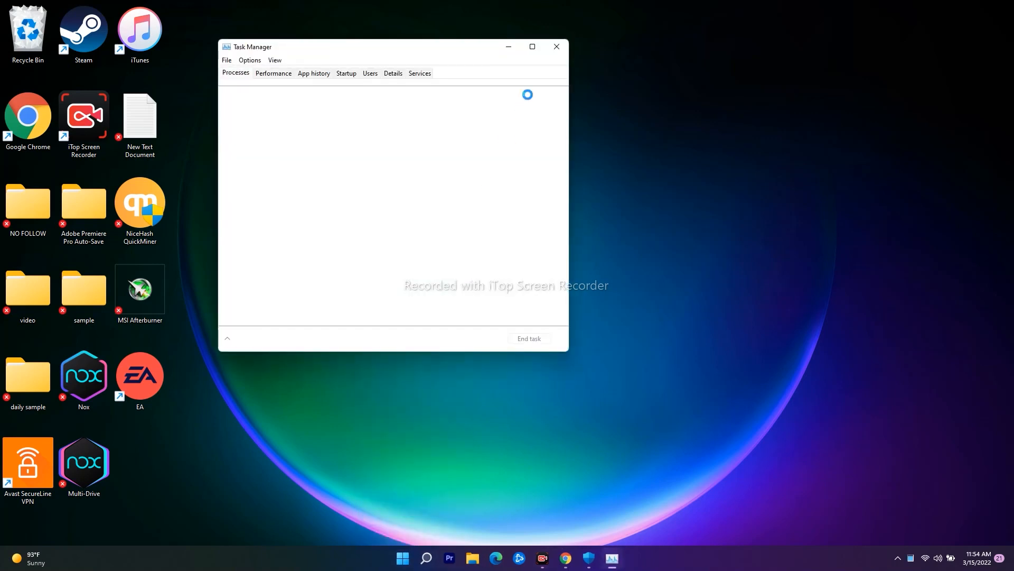
right_click(414, 556)
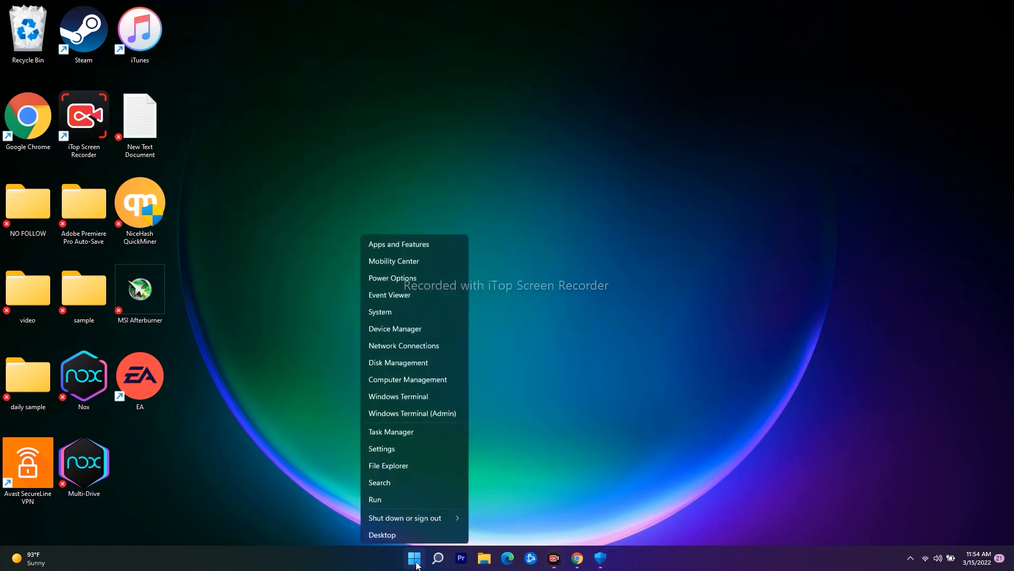
click(395, 329)
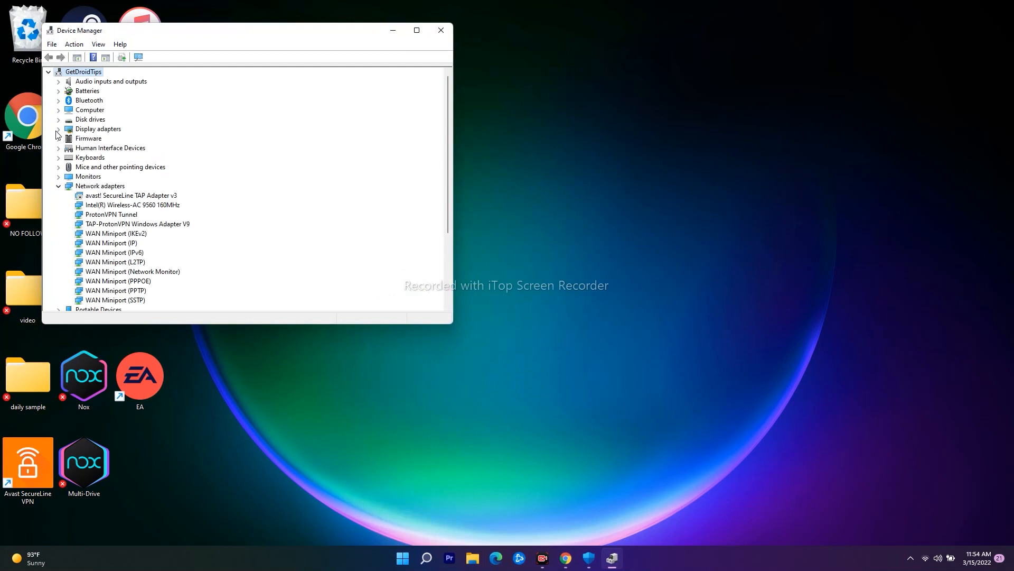
Step: Inspect the NVIDIA graphics card under Display adapters, then close Device Manager
click(59, 129)
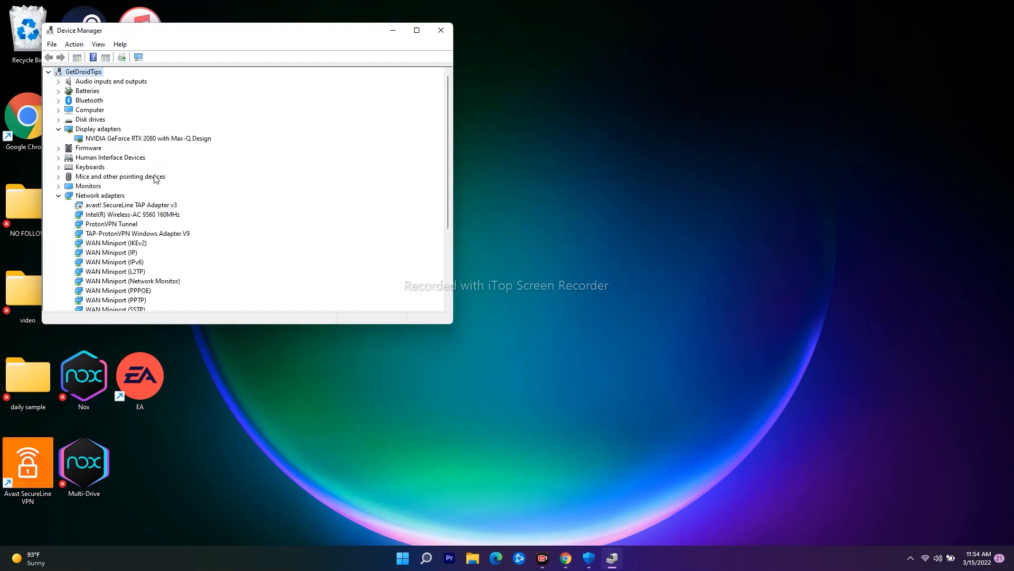
click(58, 196)
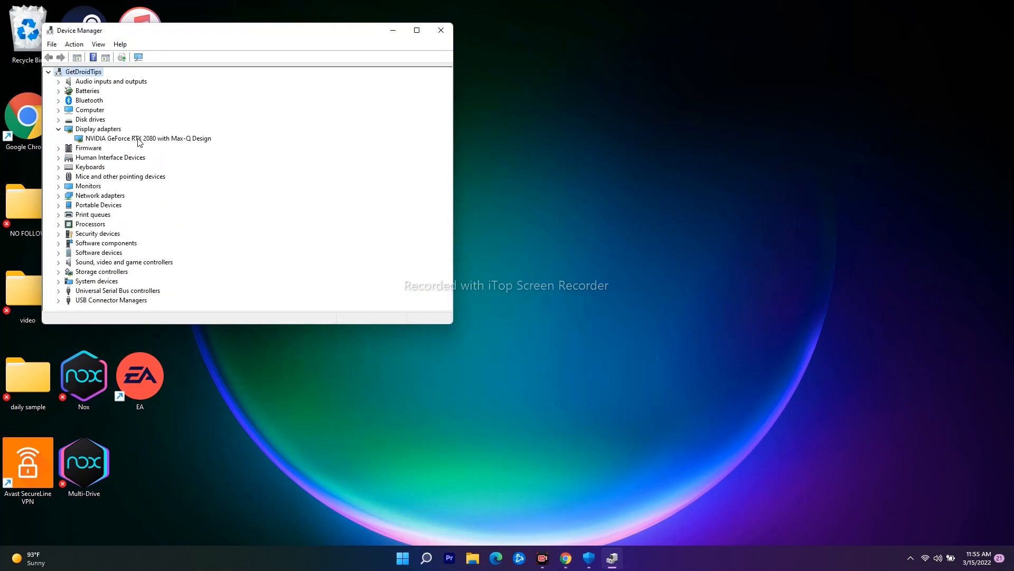
mouse_move(185, 143)
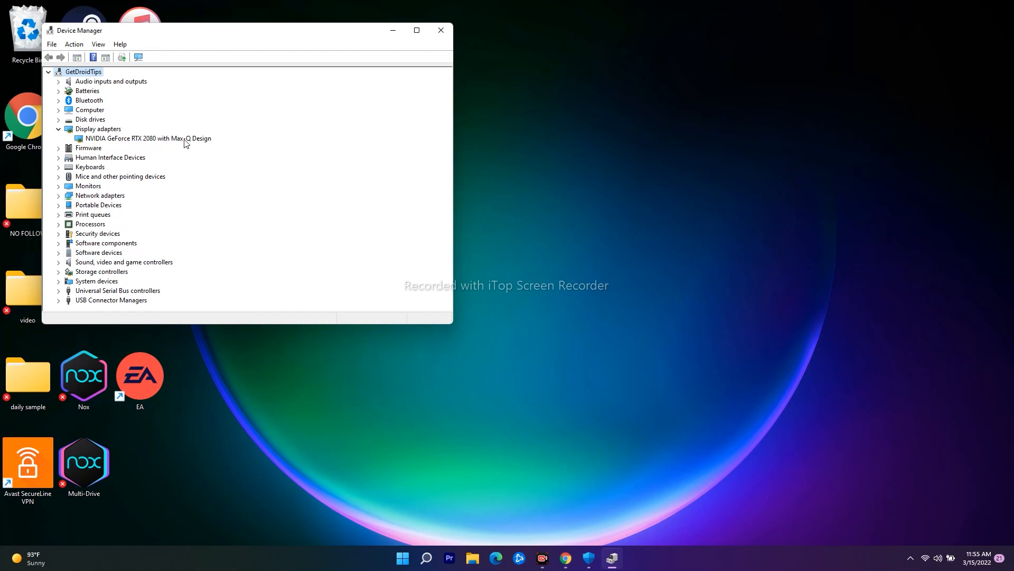
mouse_move(199, 144)
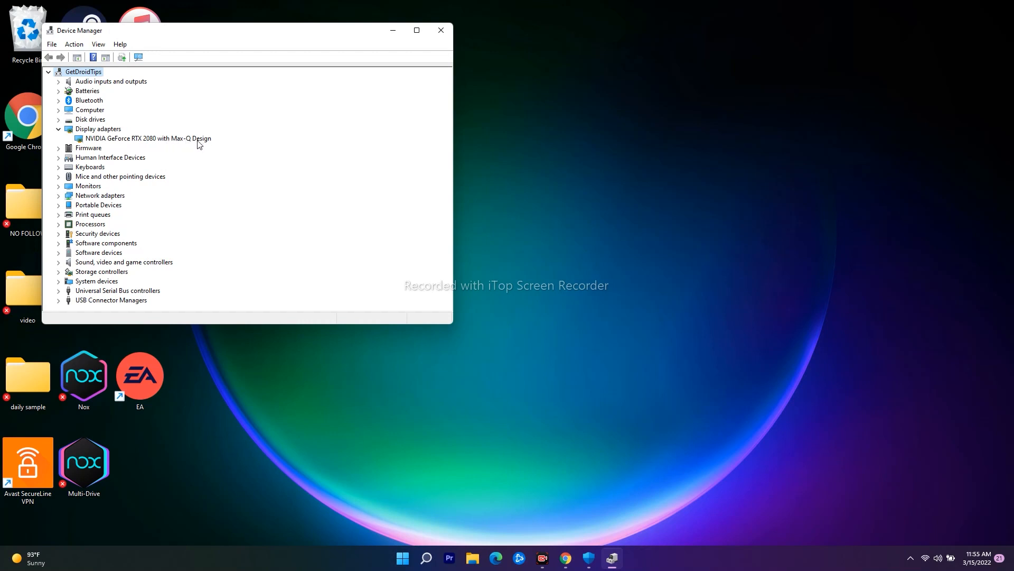
mouse_move(106, 158)
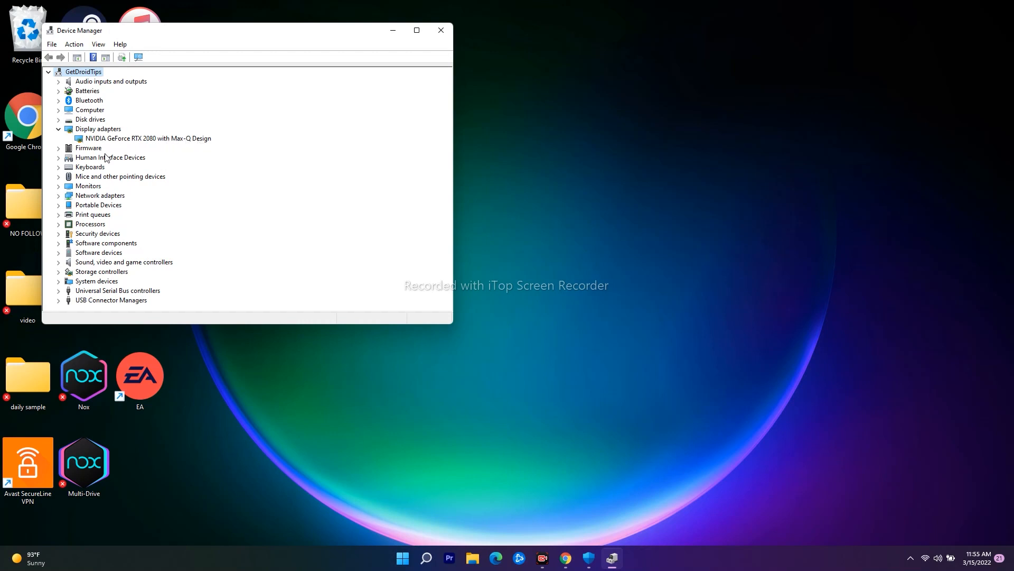
mouse_move(109, 143)
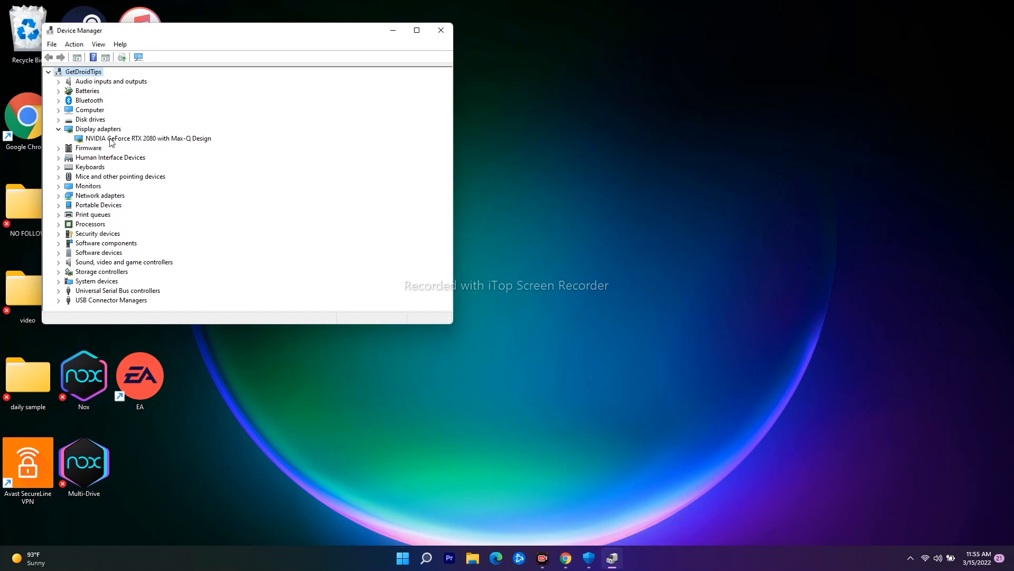
mouse_move(150, 135)
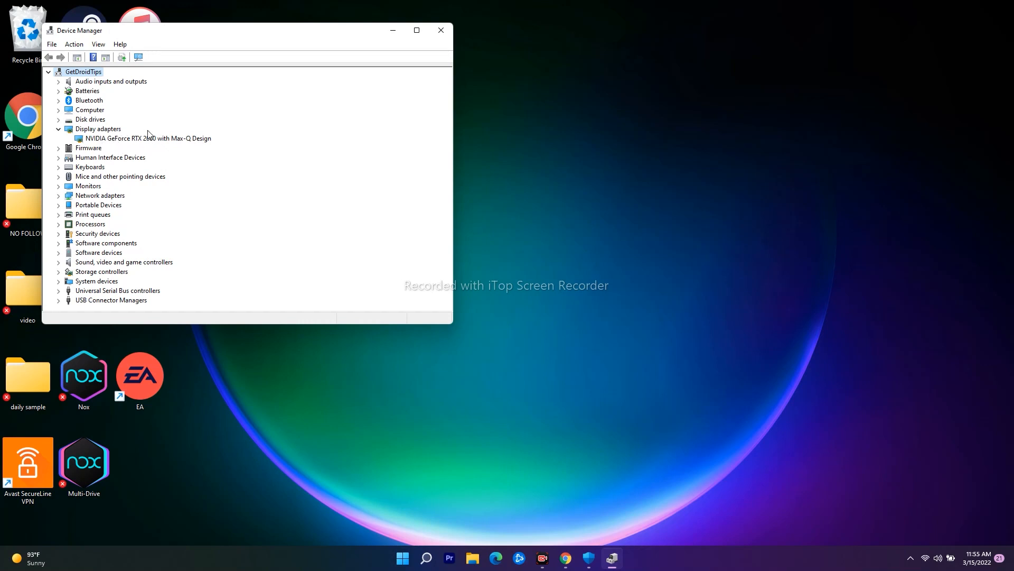
mouse_move(106, 144)
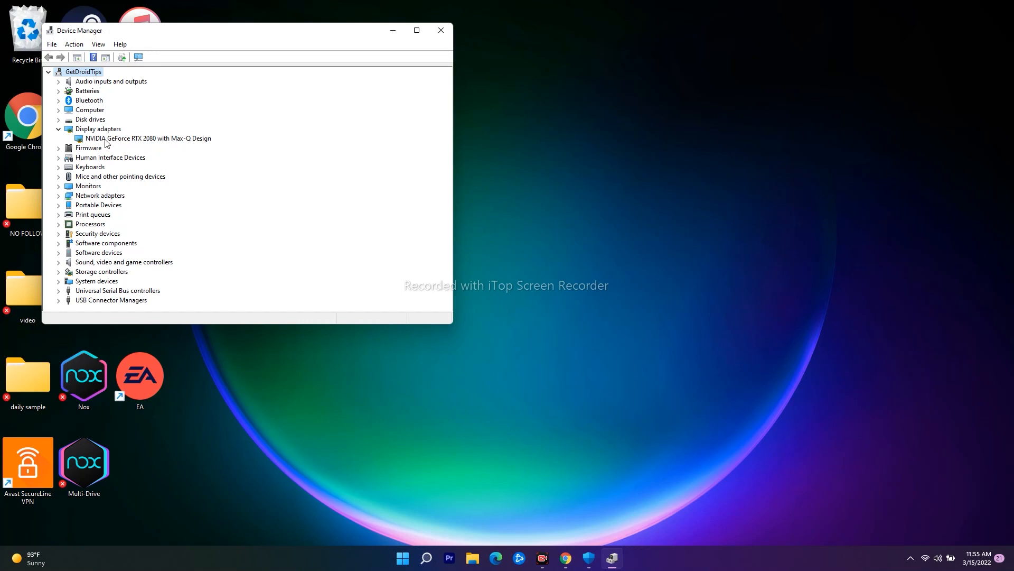
mouse_move(109, 140)
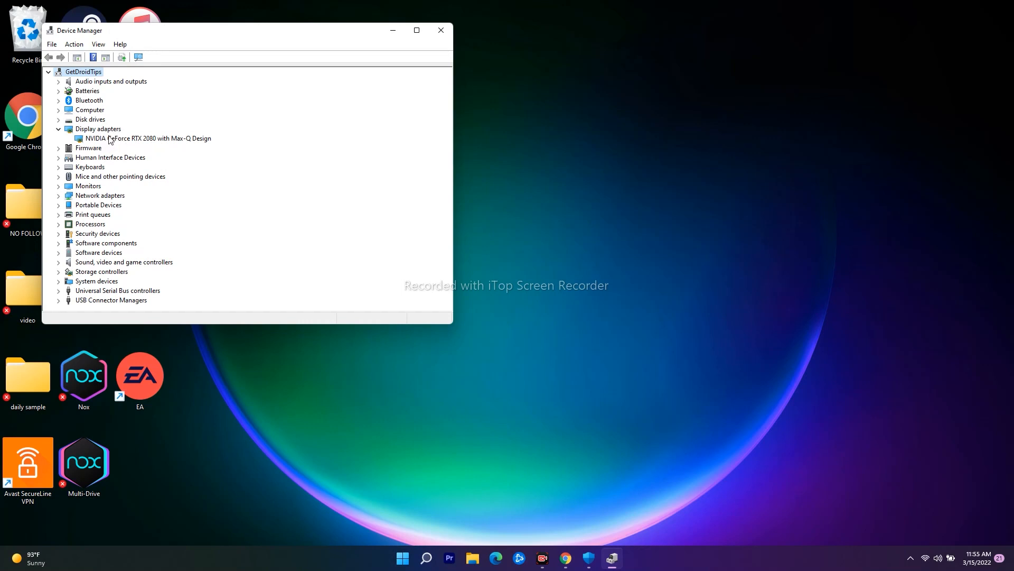
right_click(144, 137)
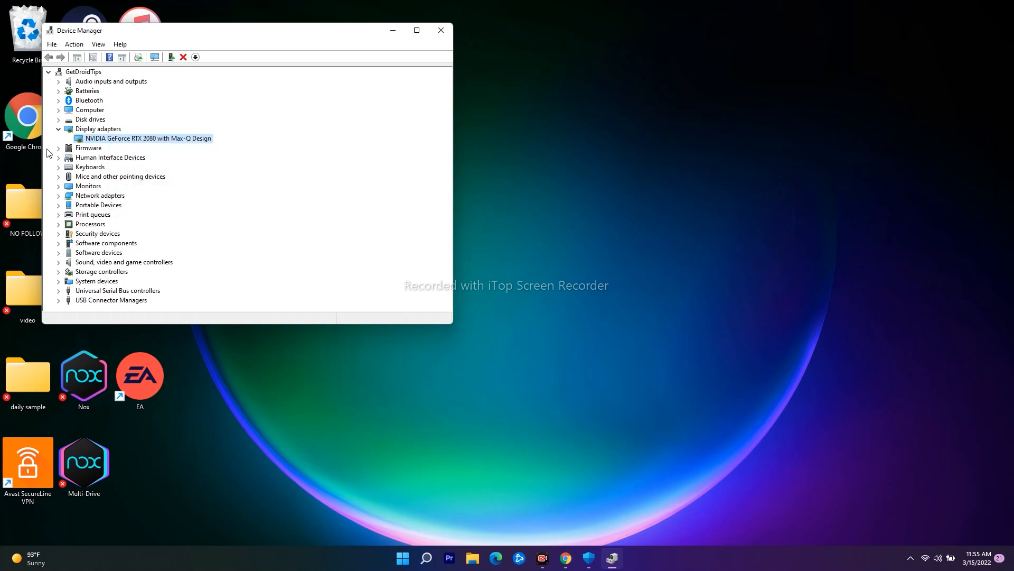
click(440, 30)
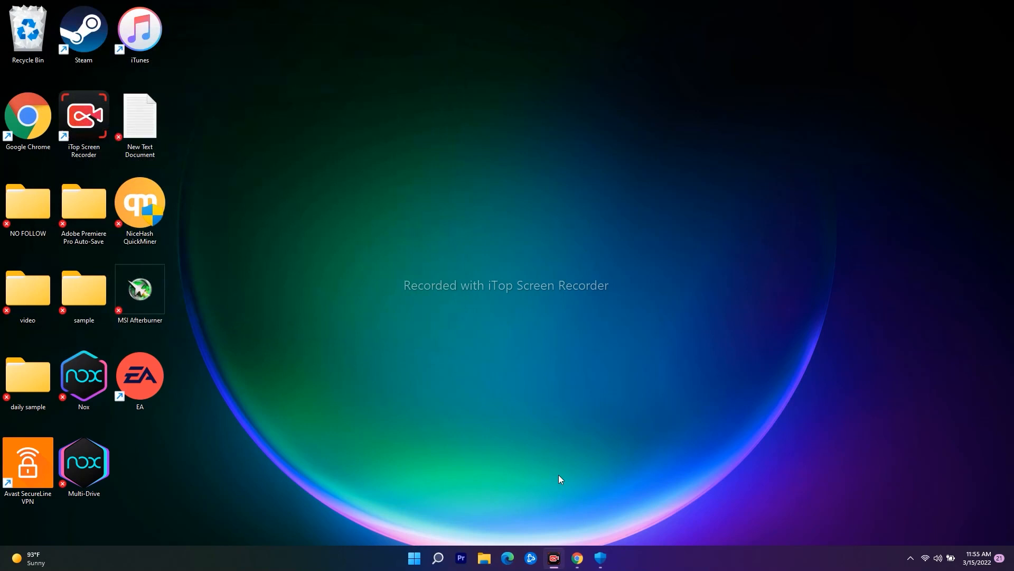
mouse_move(426, 335)
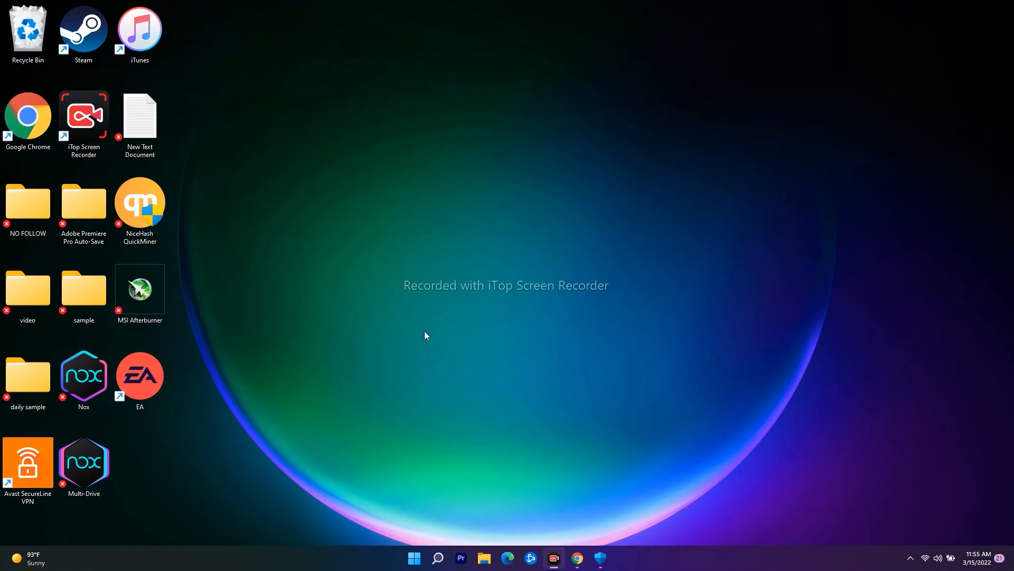
mouse_move(438, 558)
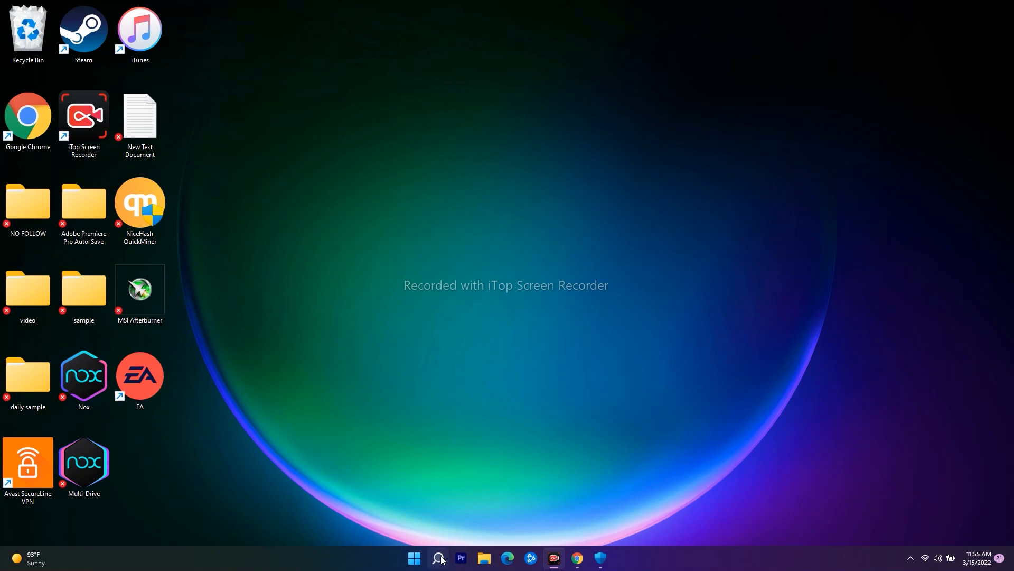
Step: Search Windows for 'graphic' and open the Graphics settings result
click(438, 558)
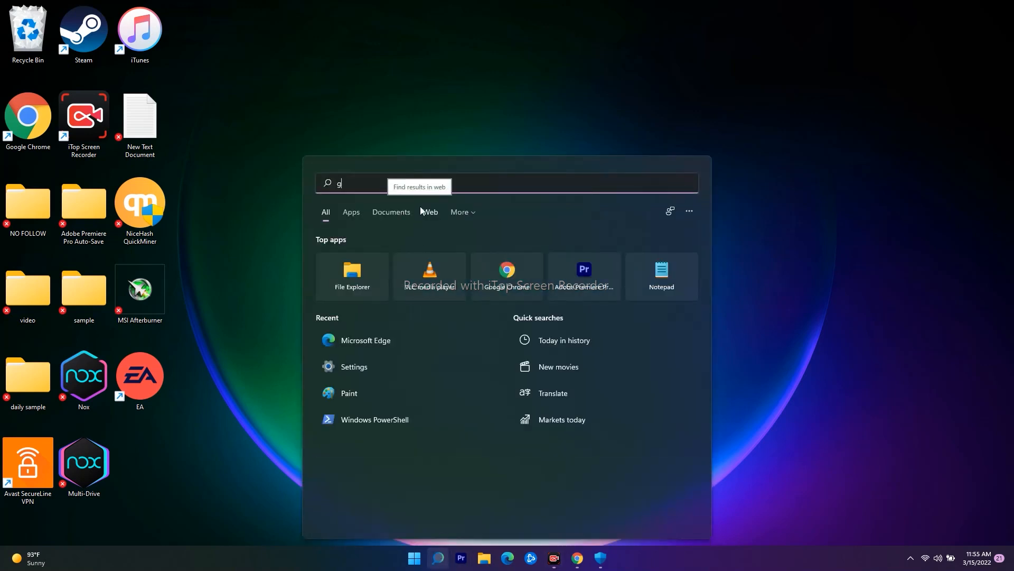
text(raphic)
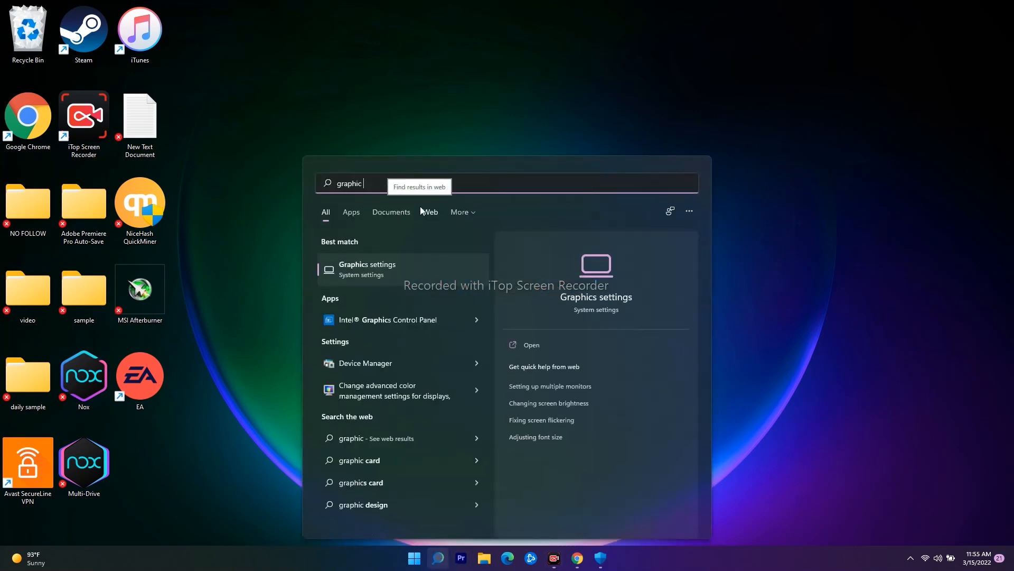
click(367, 268)
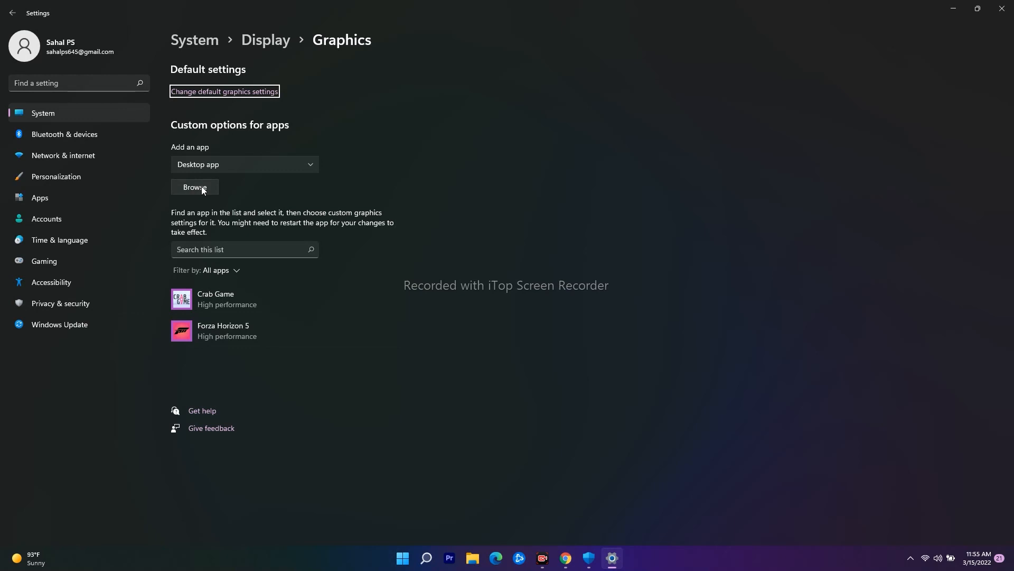
Step: Cancel adding a new app, then save Crab Game's graphics preference as High performance
click(195, 188)
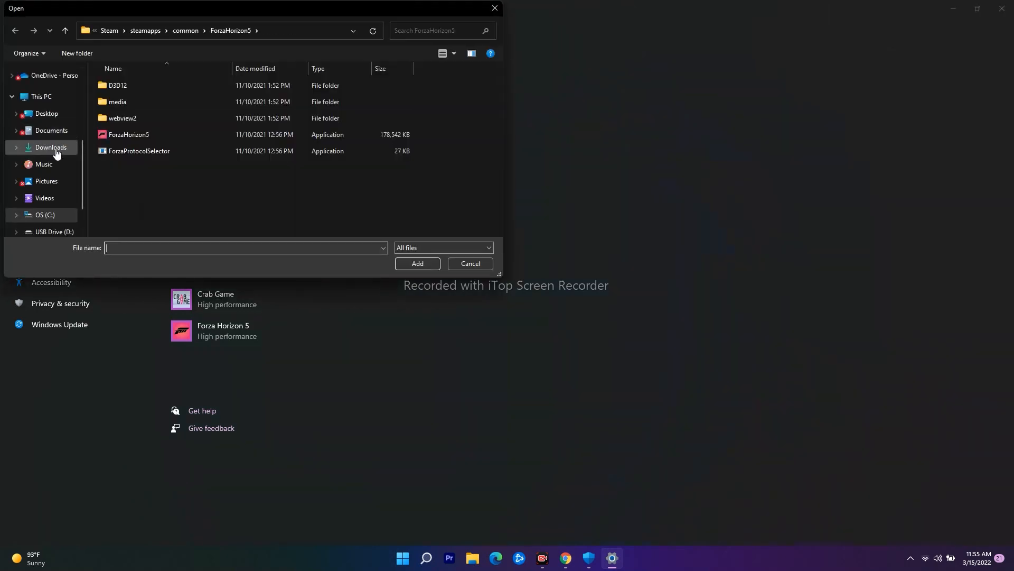
mouse_move(495, 8)
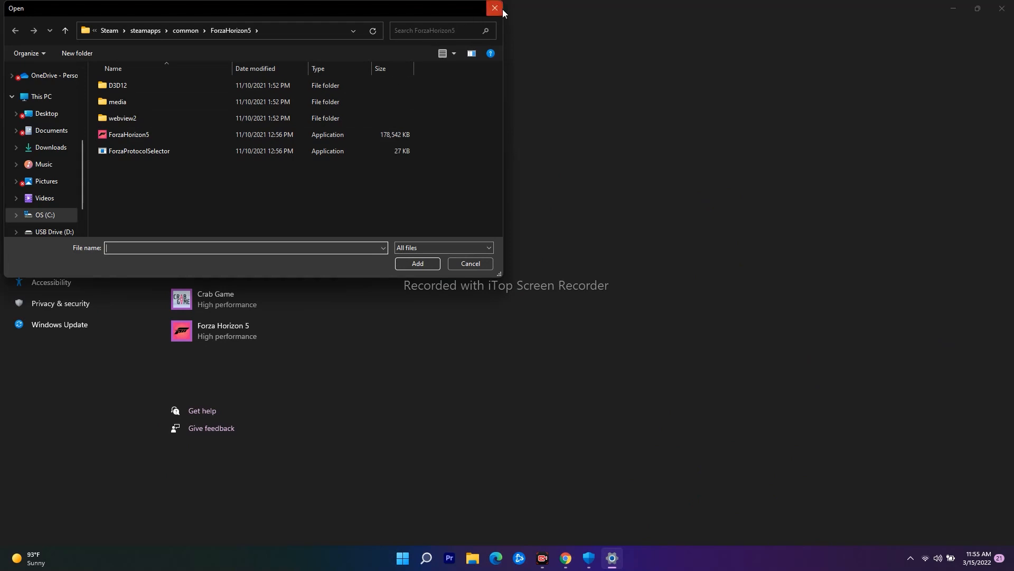
click(493, 8)
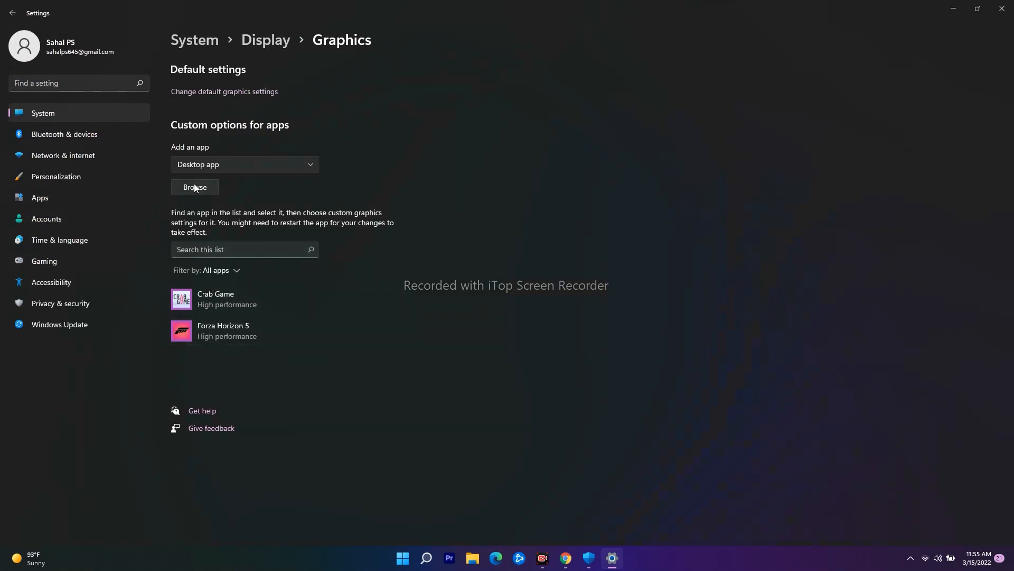
mouse_move(246, 331)
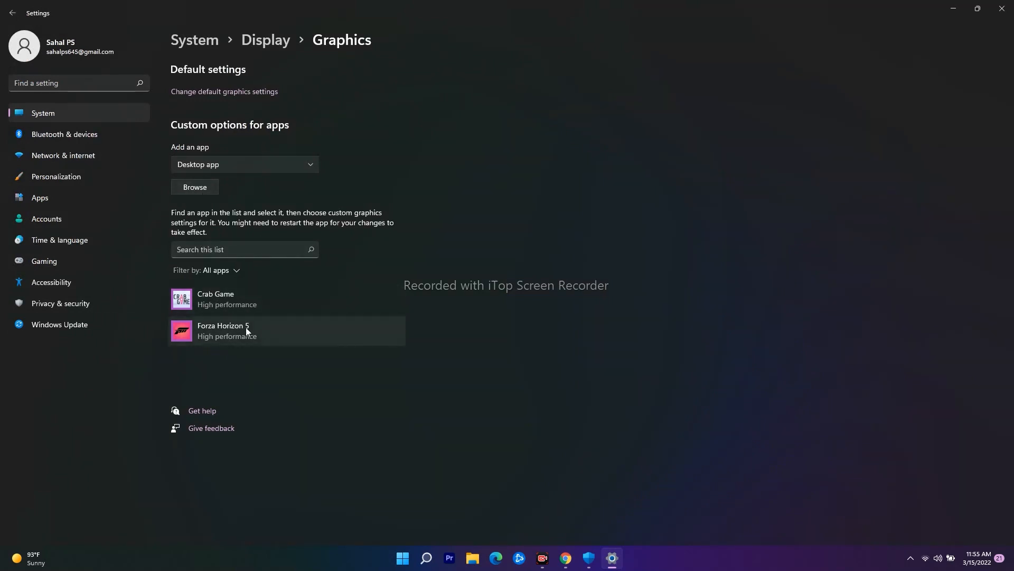
click(216, 298)
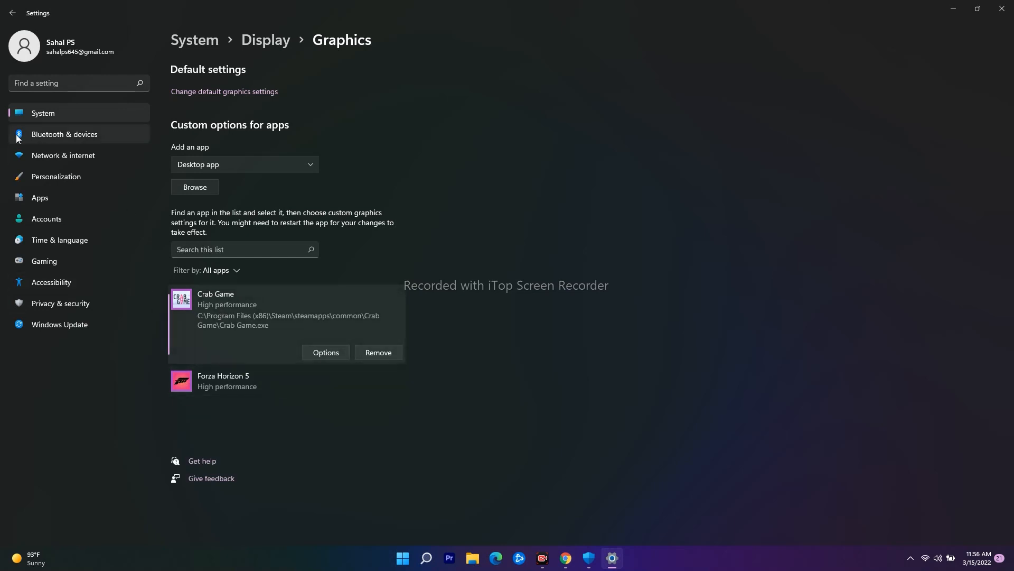
click(325, 352)
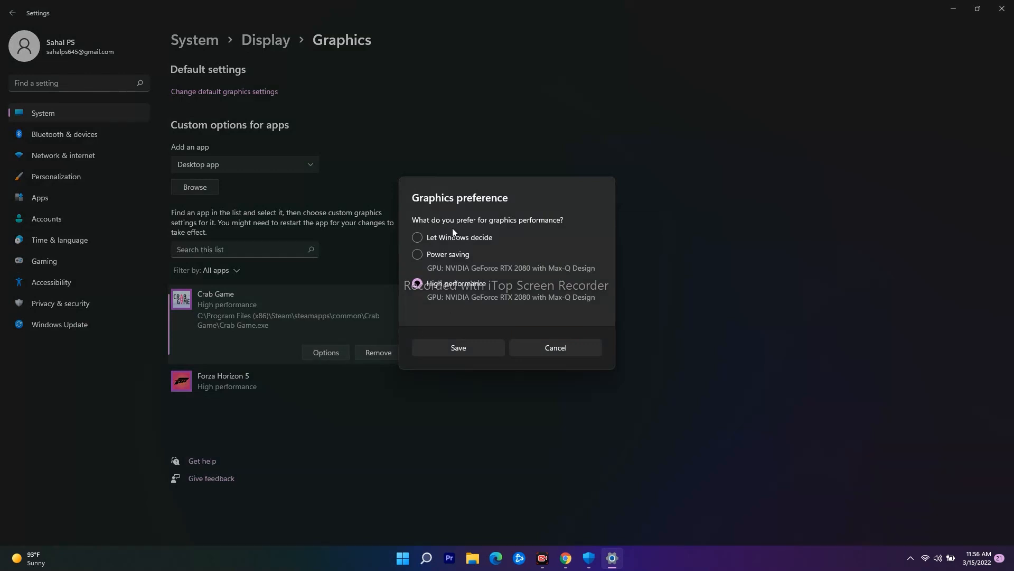
click(554, 348)
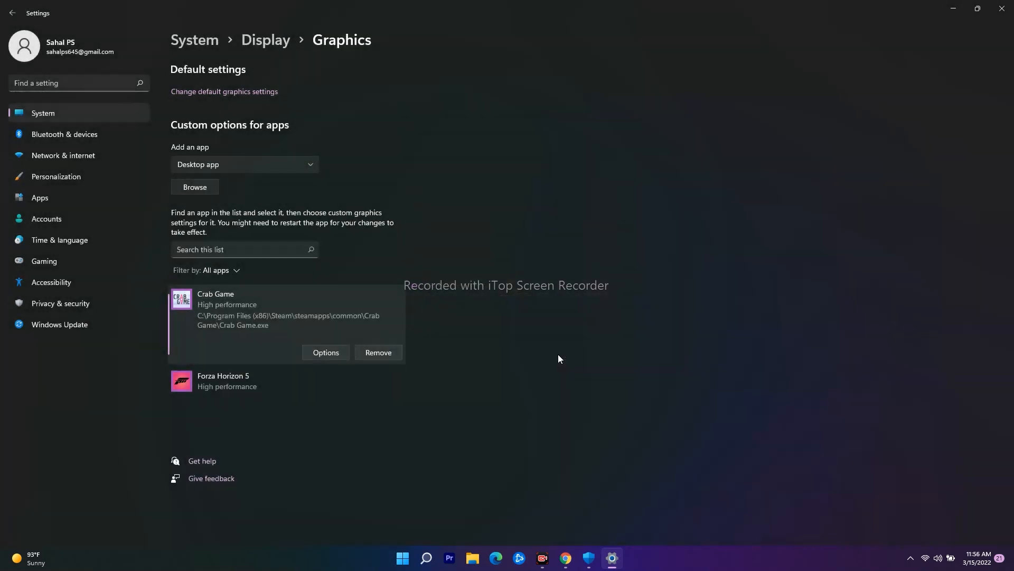
click(326, 384)
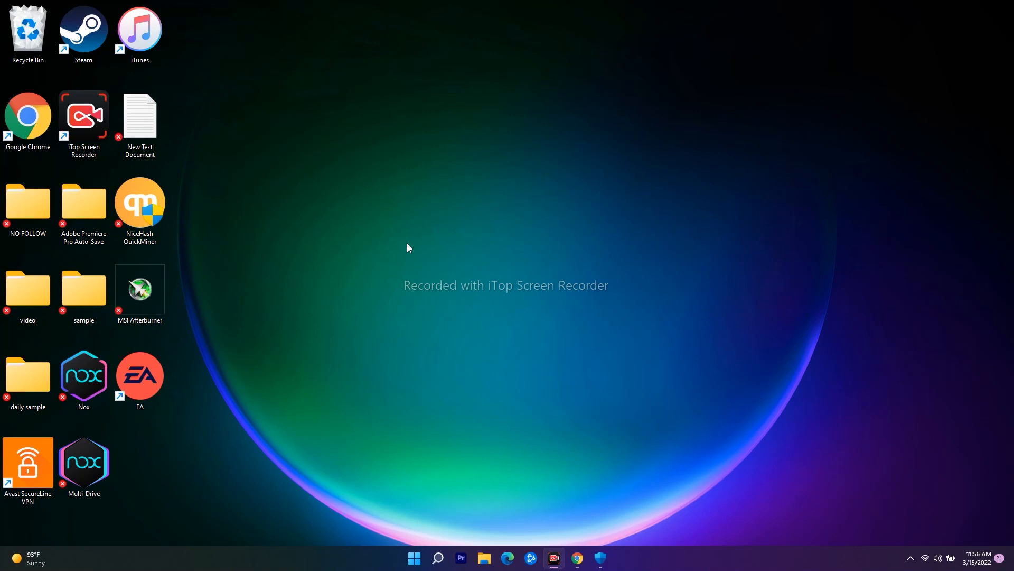
mouse_move(516, 314)
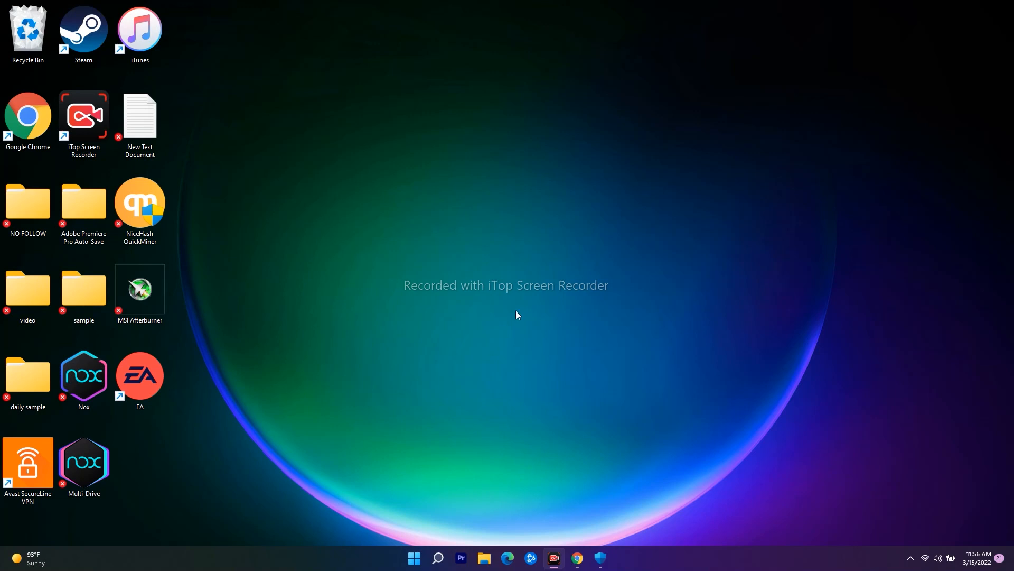
mouse_move(525, 259)
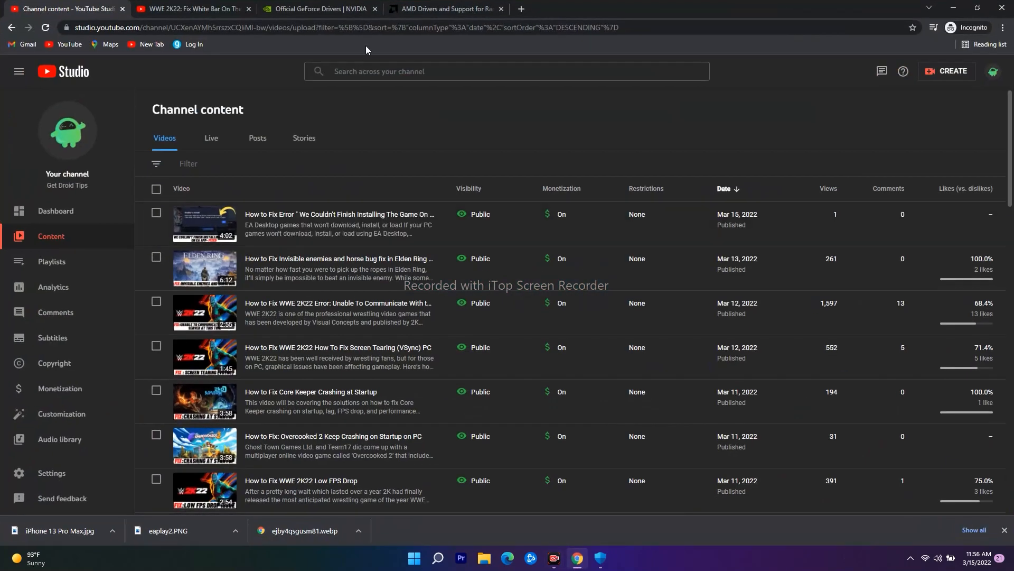
Step: Switch between the AMD and NVIDIA GeForce driver tabs and scroll the AMD support page
click(444, 9)
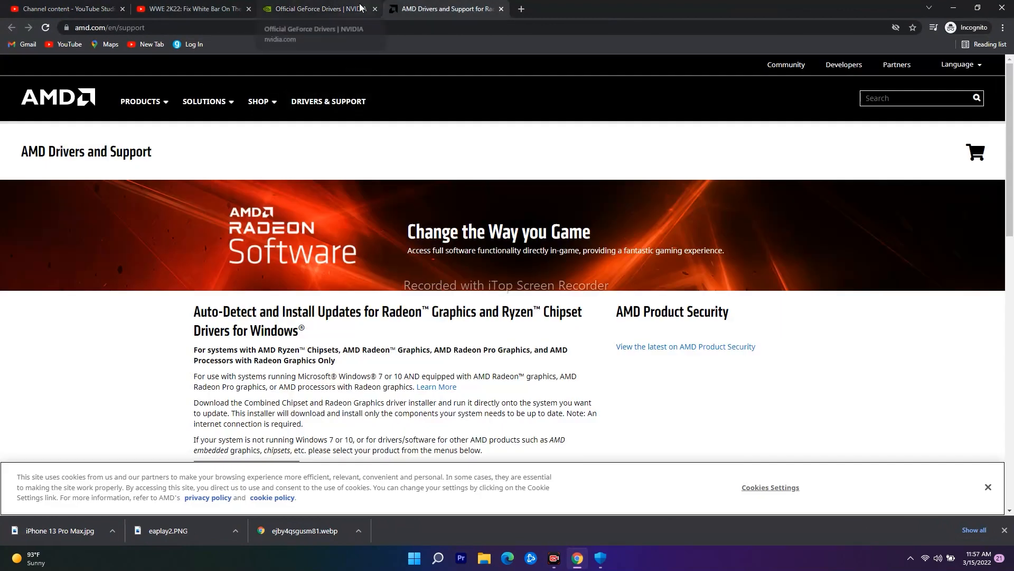
mouse_move(426, 5)
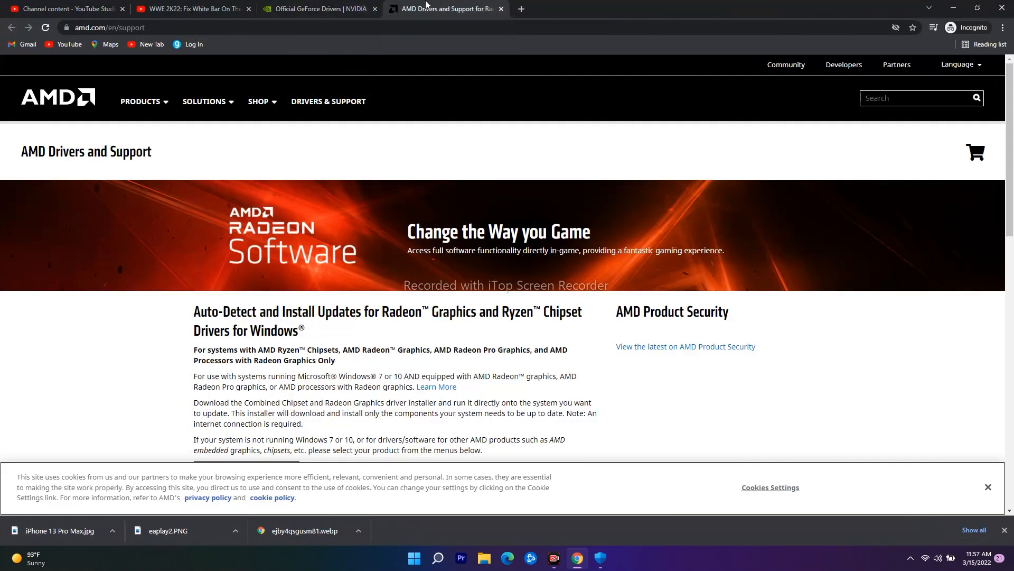
click(317, 9)
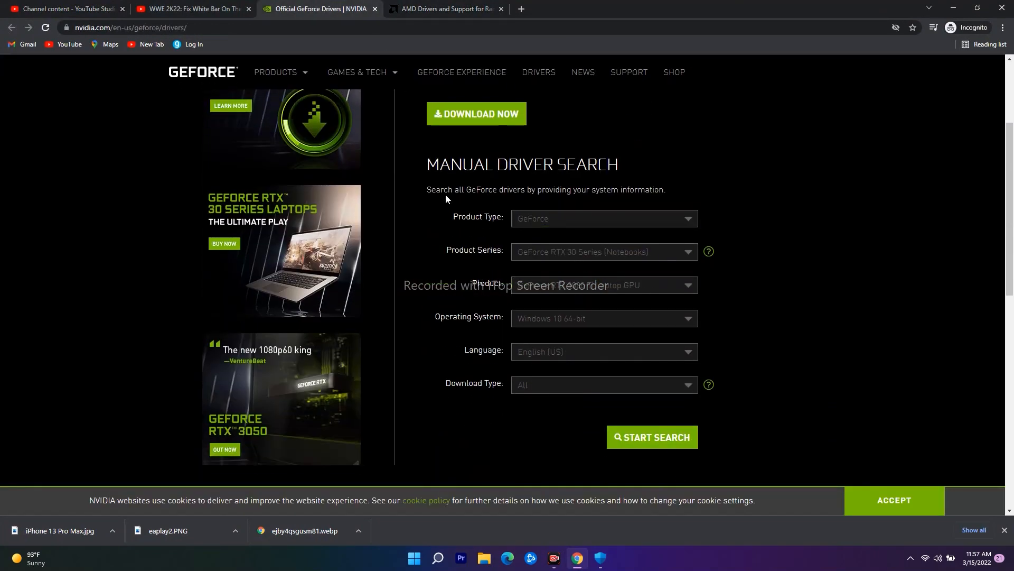
click(444, 9)
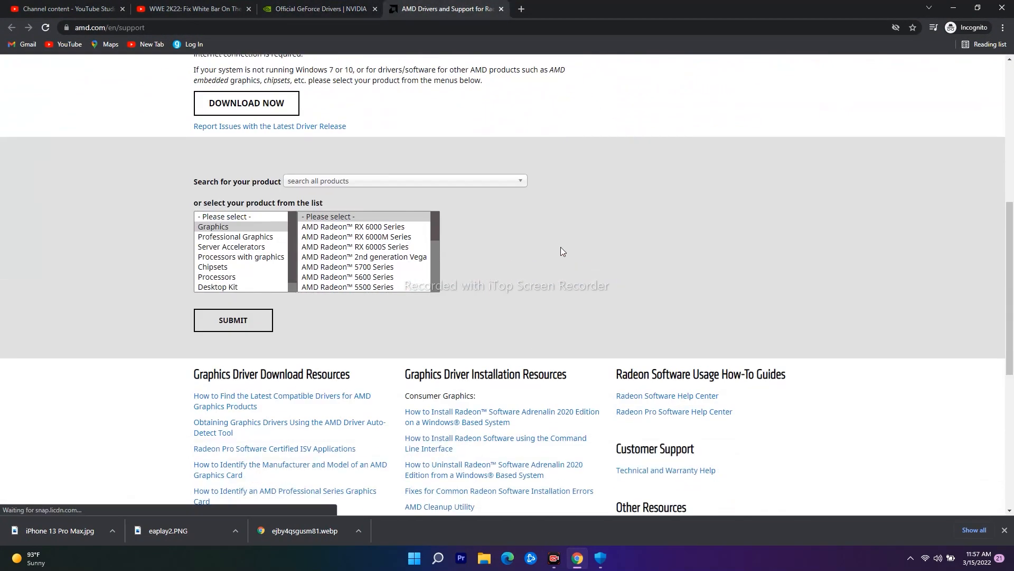
scroll(up, 3)
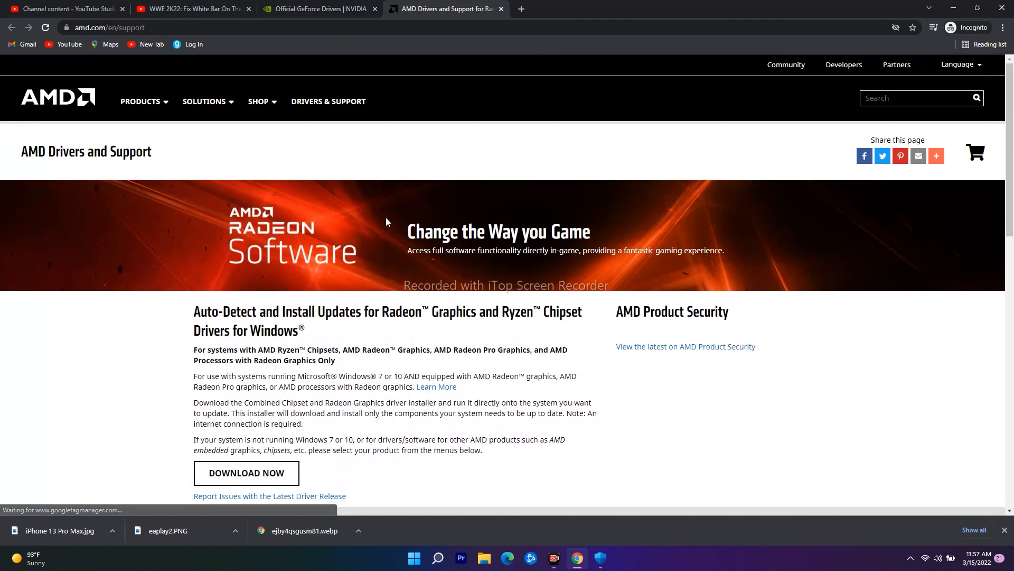
scroll(down, 3)
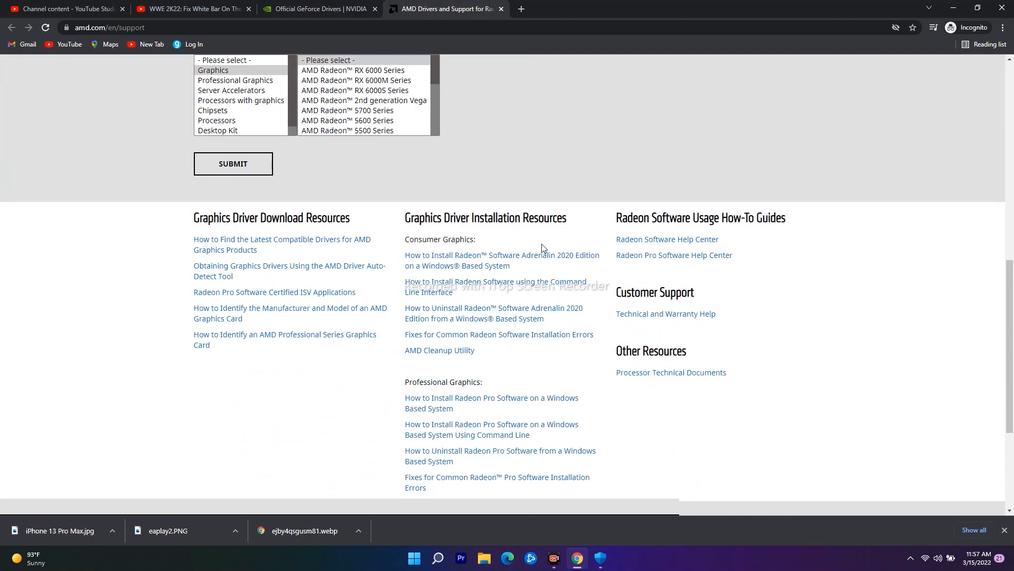
click(192, 8)
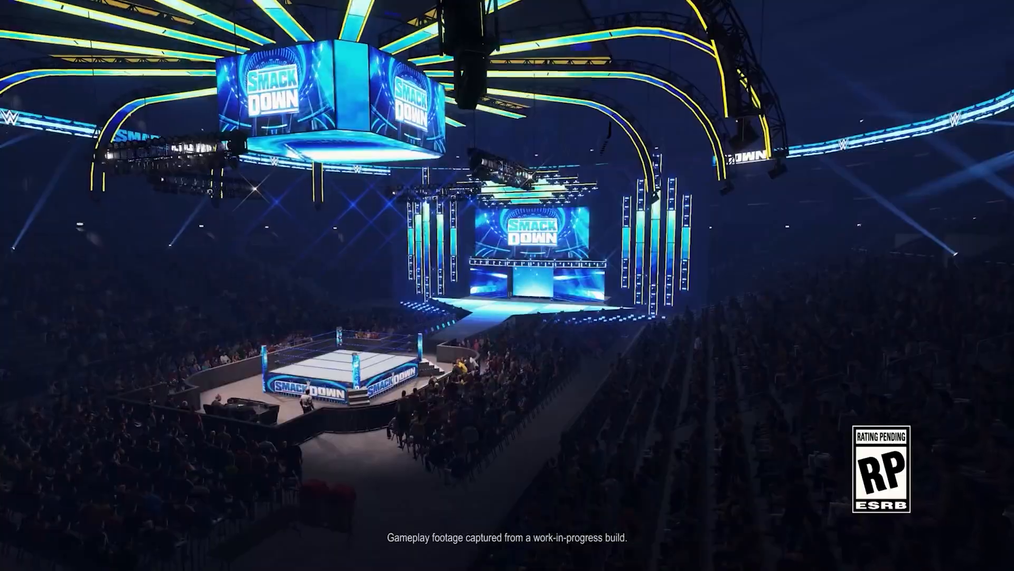